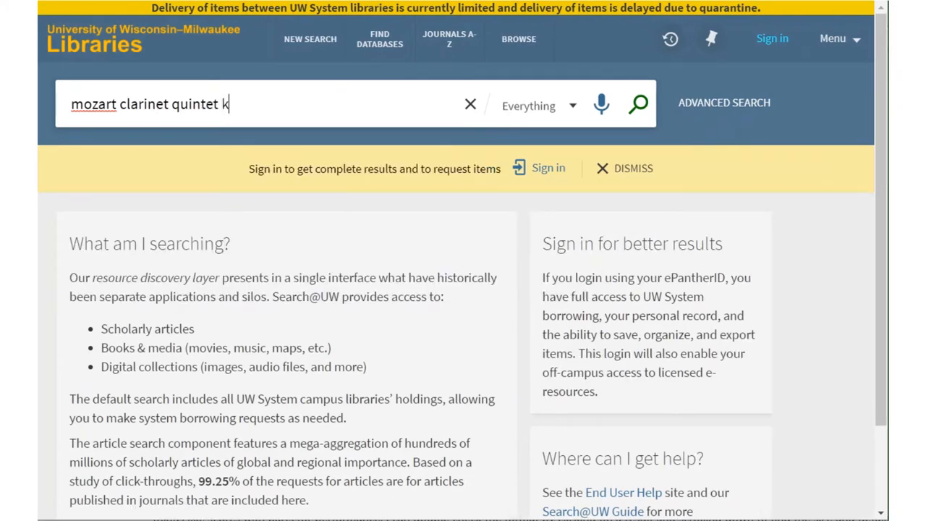
# Complete the query 'mozart clarinet quintet k 581' and run the search, returning 912 results
pyautogui.write('581')
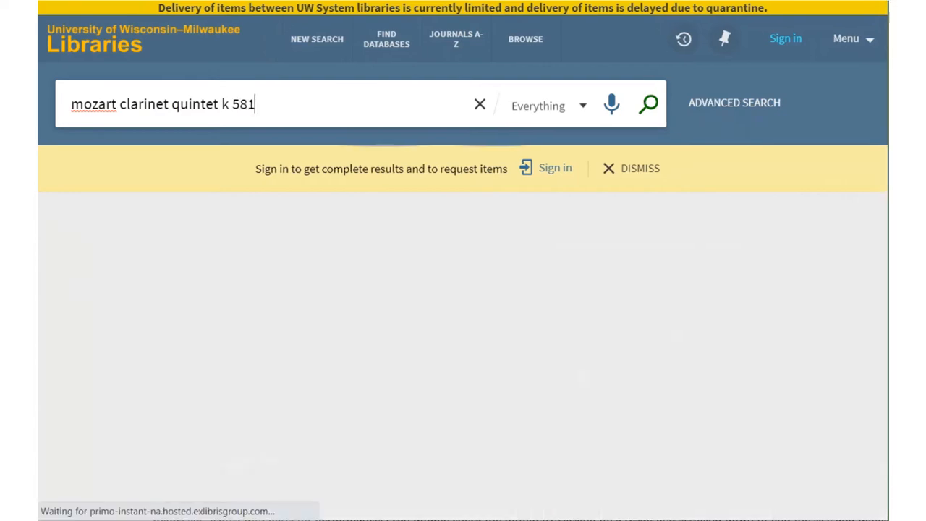
pyautogui.click(648, 104)
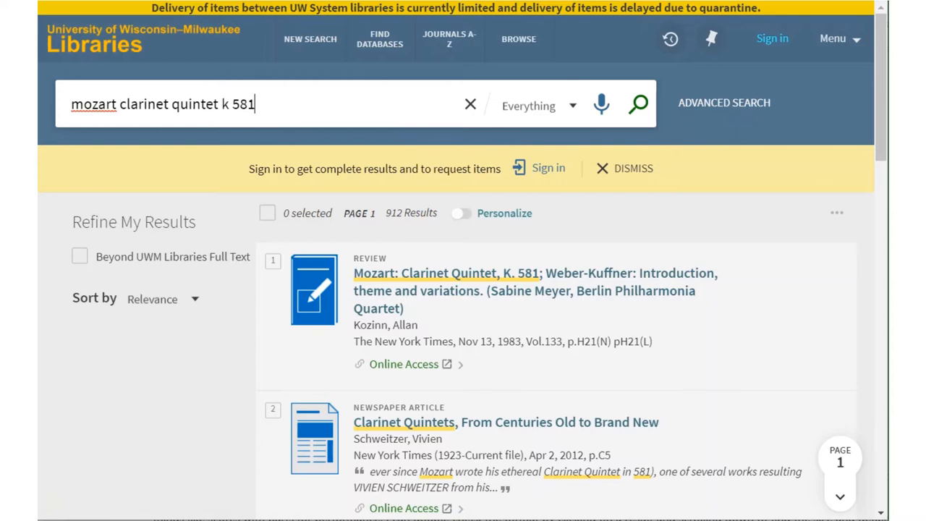
# Scroll the Refine My Results sidebar down to the Resource Type facets
pyautogui.scroll(-3)
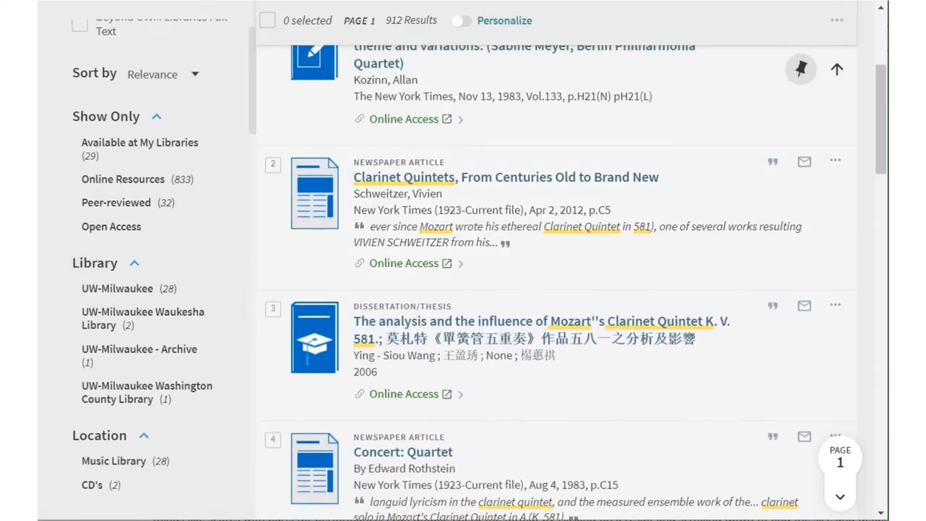
pyautogui.scroll(-3)
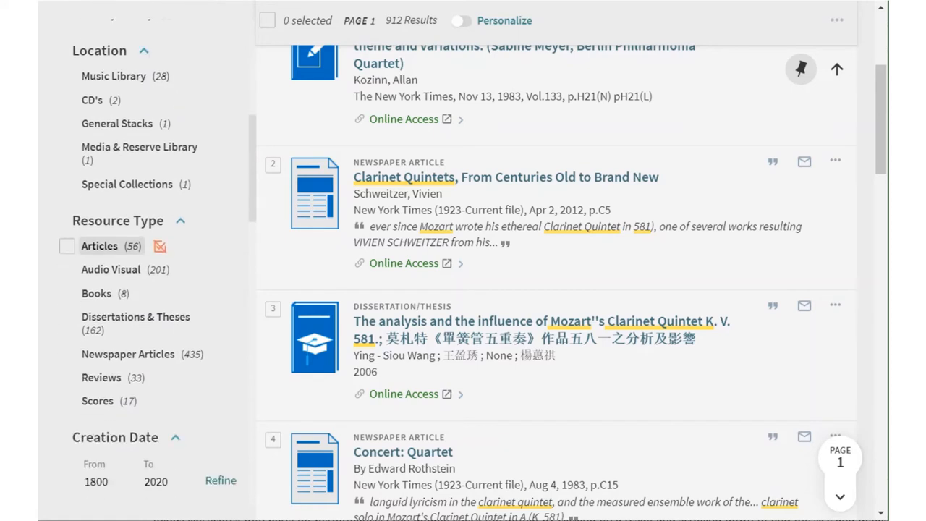
pyautogui.scroll(-3)
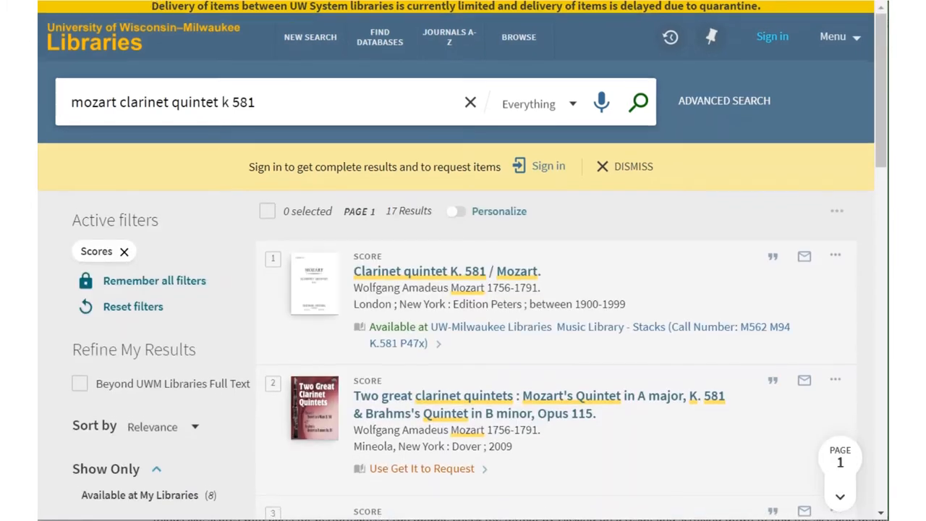
# Add the Scores and parts resource type filter, narrowing results to 2 items
pyautogui.scroll(-3)
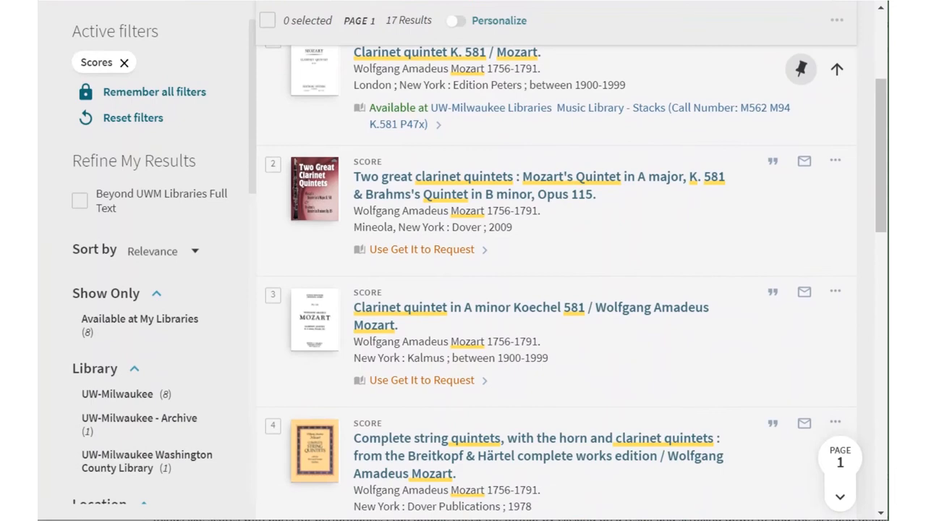
pyautogui.scroll(-3)
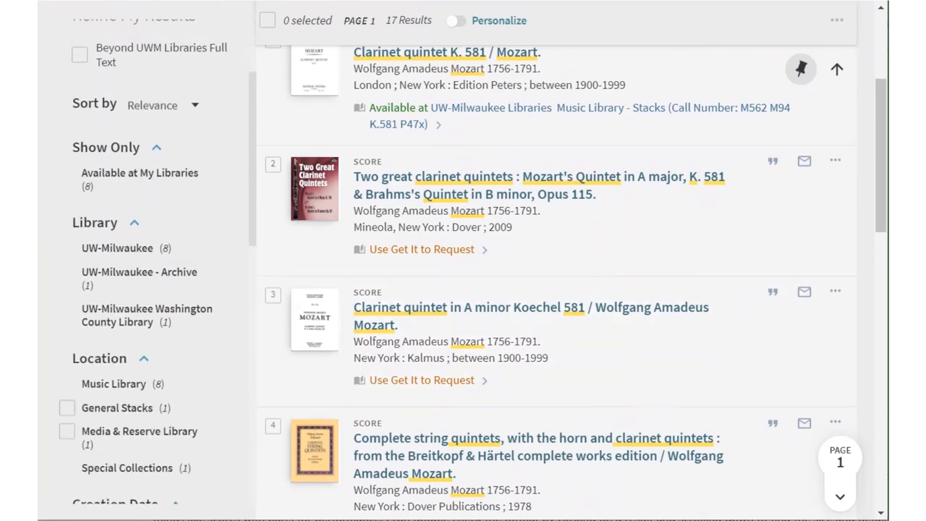
pyautogui.scroll(-3)
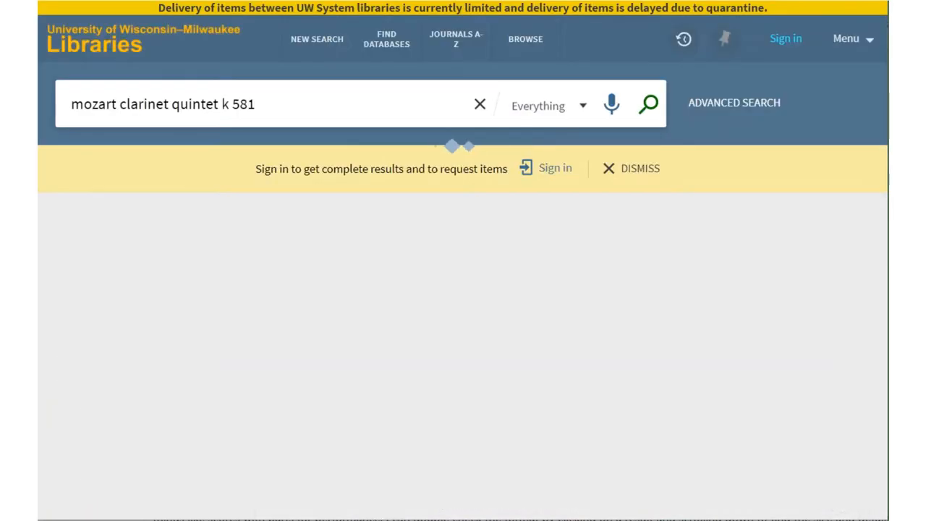
pyautogui.click(651, 104)
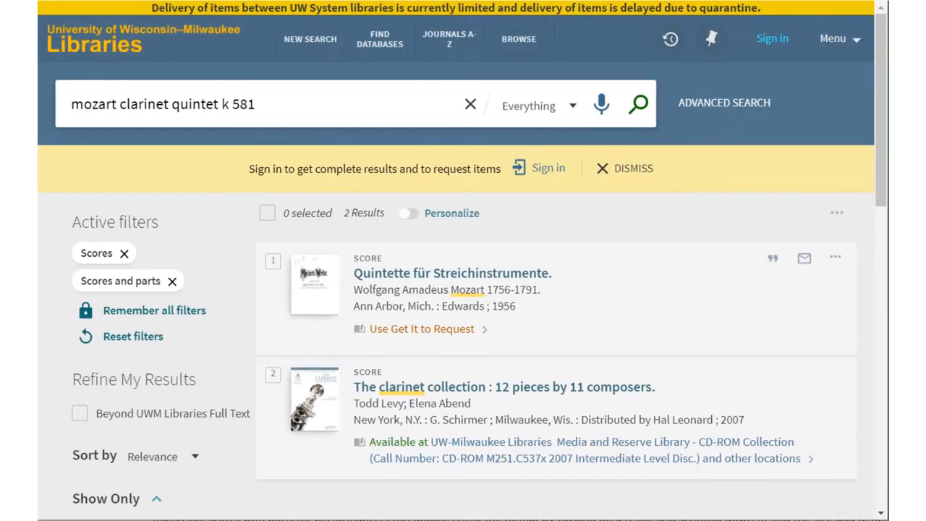
# View the full record for Mozart's Quintette für Streichinstrumente
pyautogui.scroll(-3)
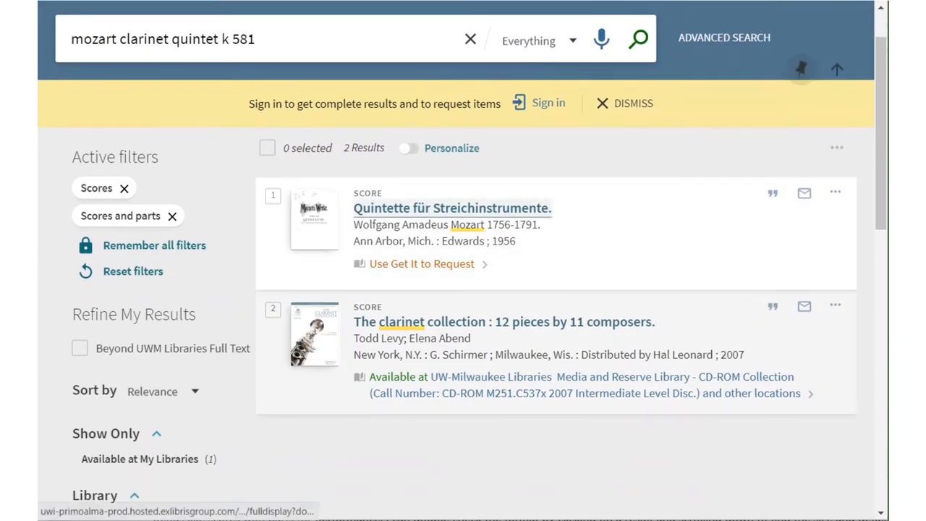
pyautogui.click(451, 209)
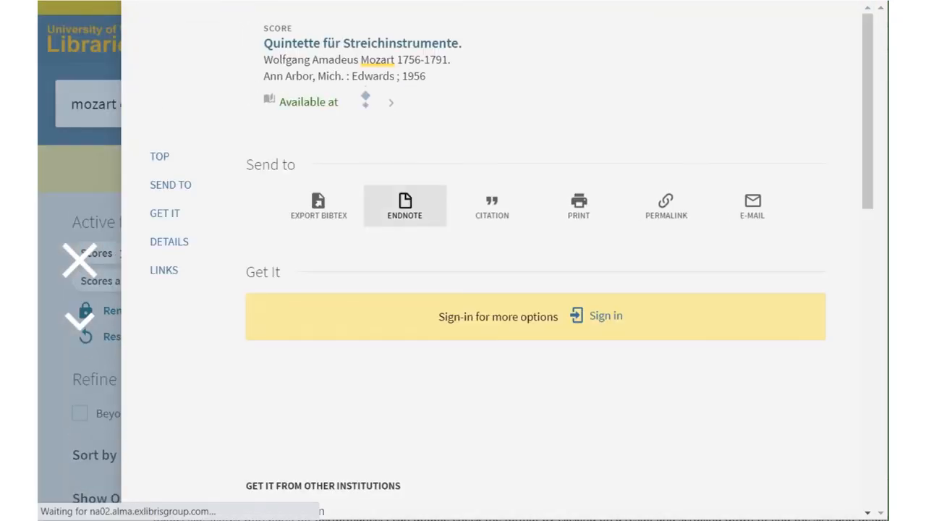
# Review the record's Get It availability and K. 581 contents details
pyautogui.scroll(-3)
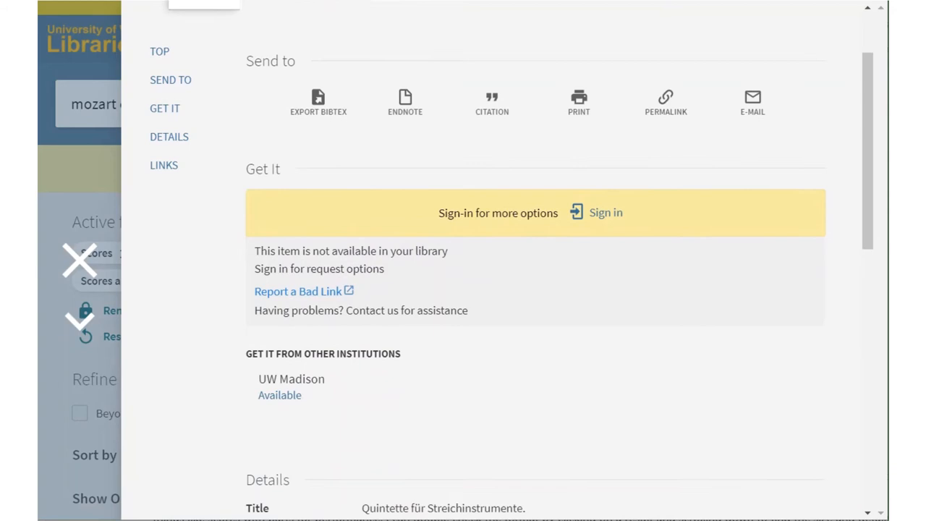
pyautogui.scroll(-3)
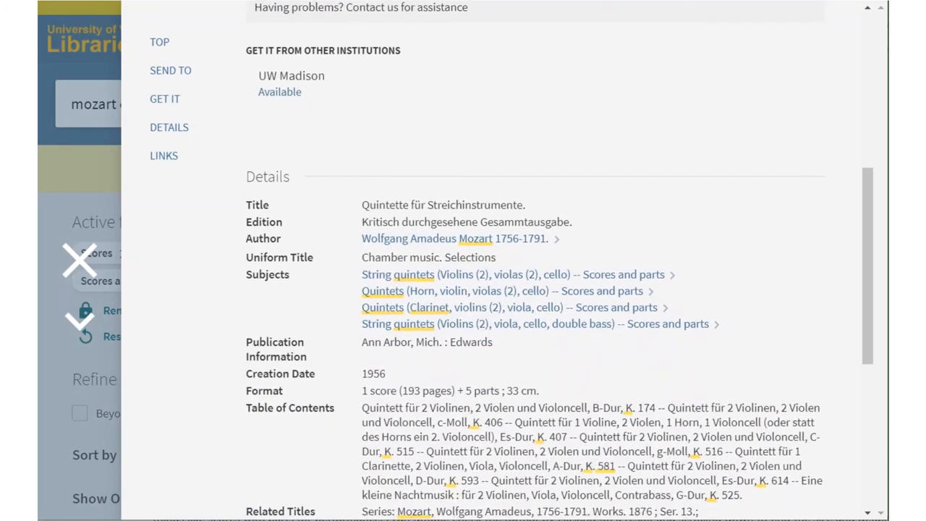
pyautogui.scroll(-3)
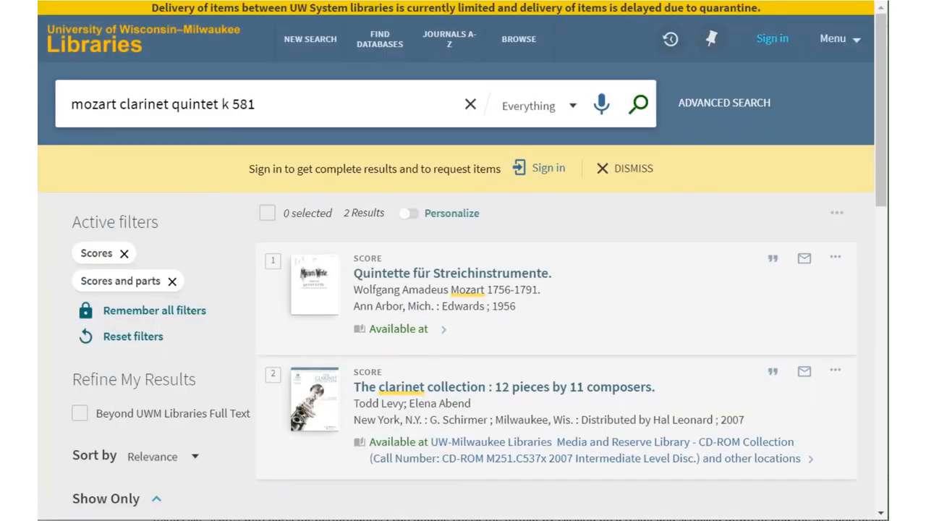
pyautogui.scroll(-3)
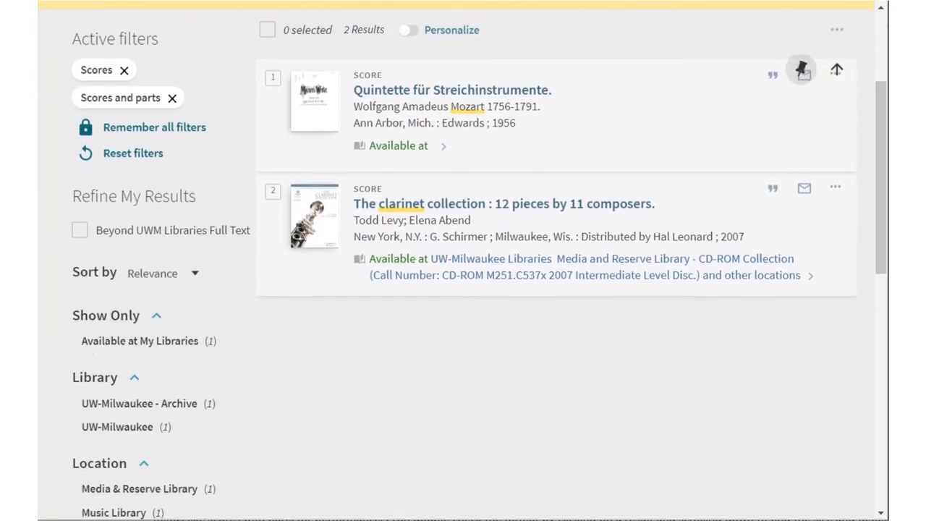